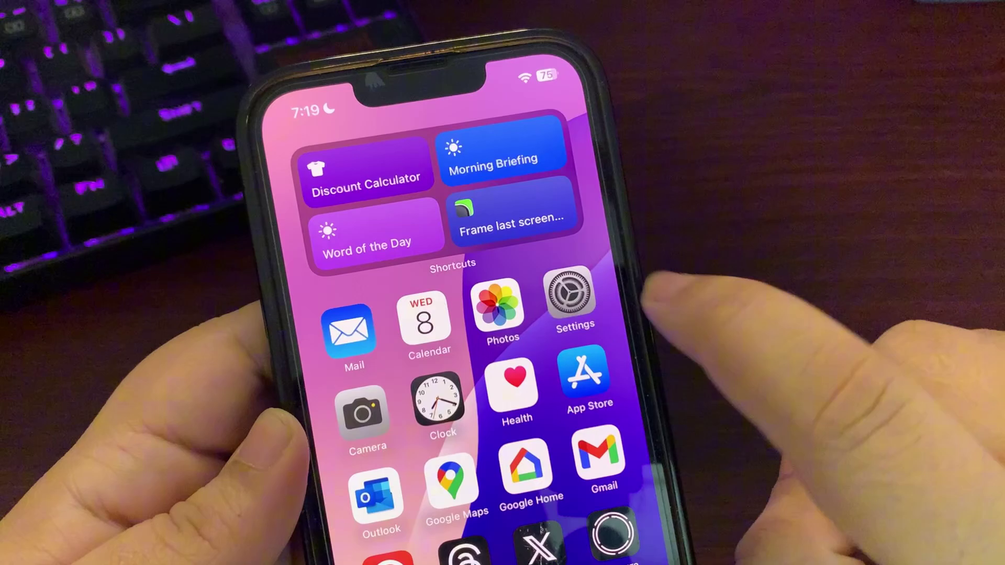
View the Software Update page: iOS 18.3 up to date, Beta Updates on iOS 18 Public Beta
left_click(565, 295)
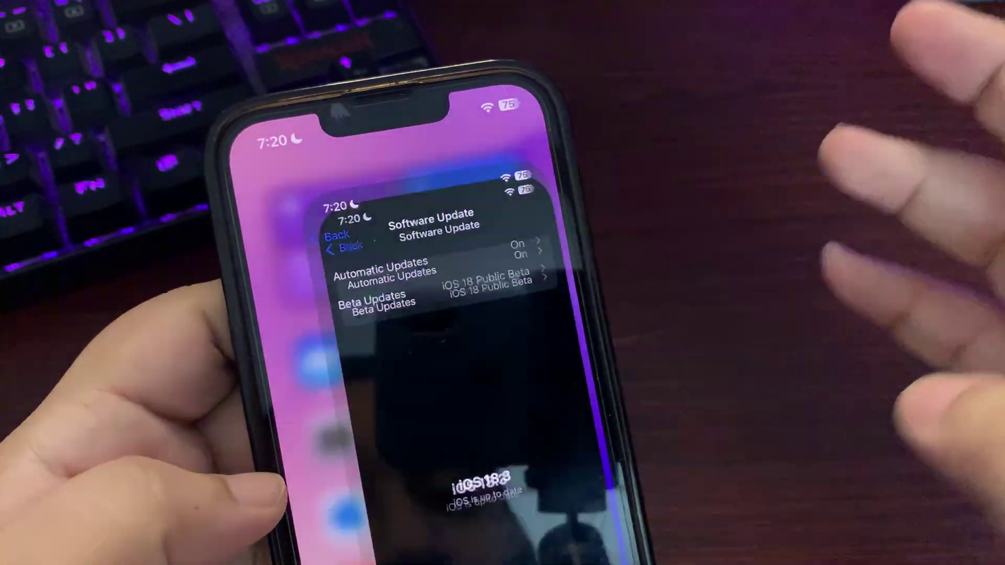
Leave Settings and return to the home screen with the Shortcuts widget
left_click(338, 242)
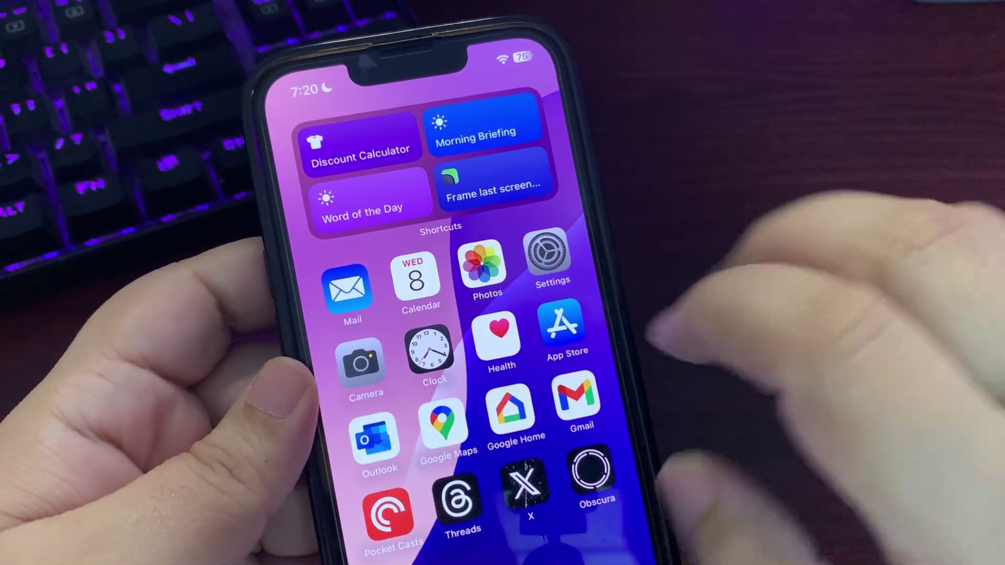
View the Battery page: last charged to 100% at 1:09 PM with the 24-hour chart
scroll("left", 3)
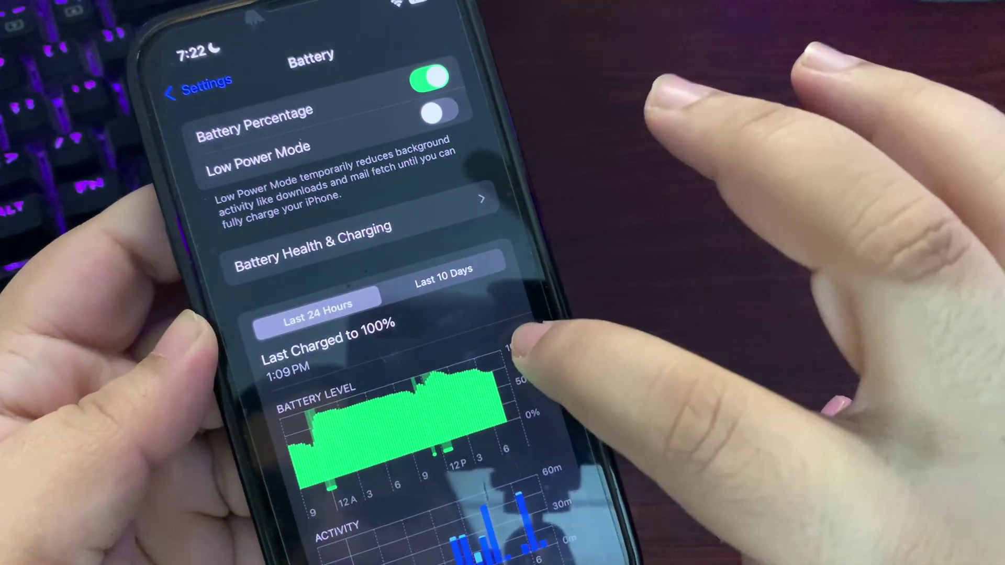
Leave the Battery page and return to the home screen
left_click(438, 286)
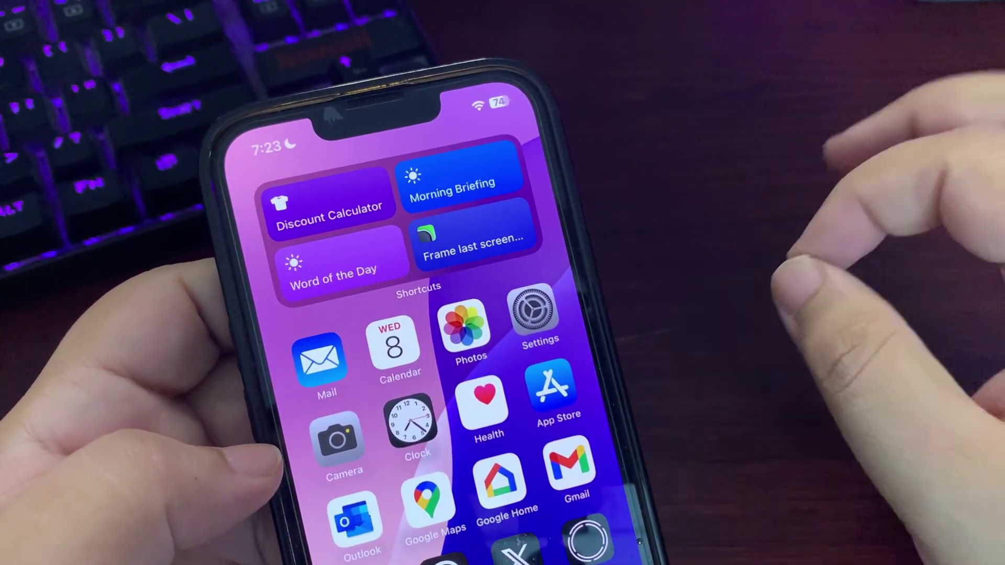
Check the iOS 18.3 (22D5040d) build in About, then view January 2025 in Calendar
left_click(535, 314)
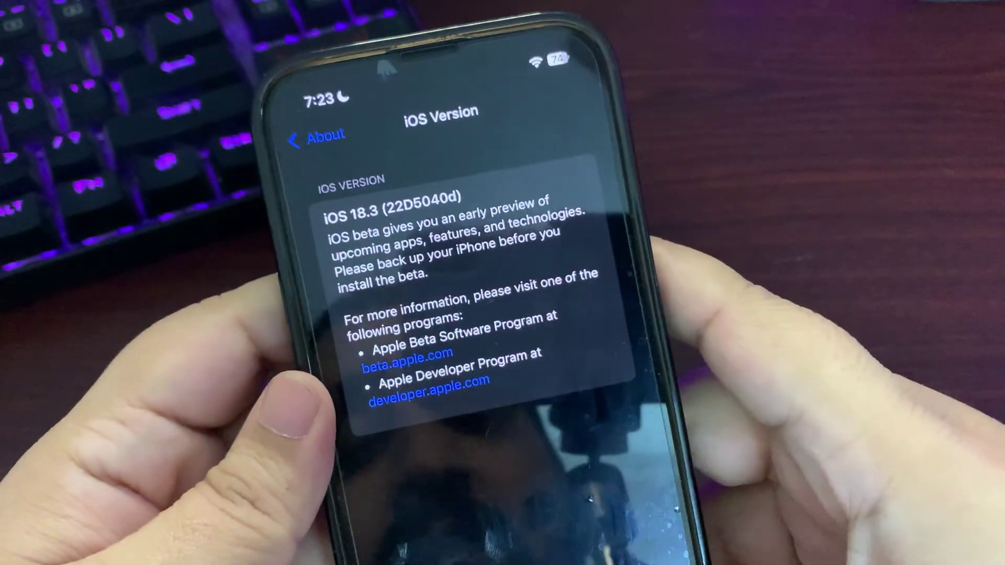
key("home")
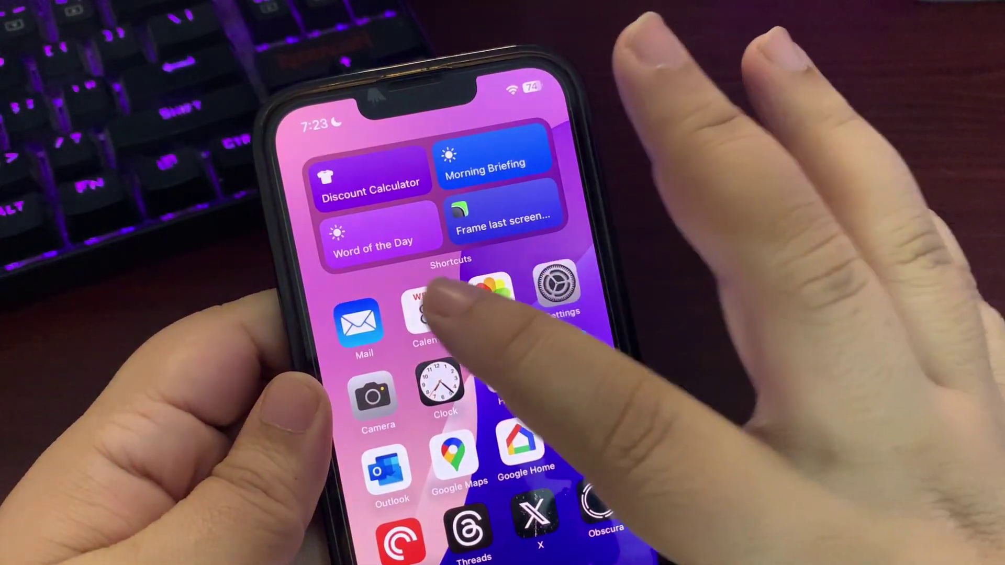
left_click(425, 314)
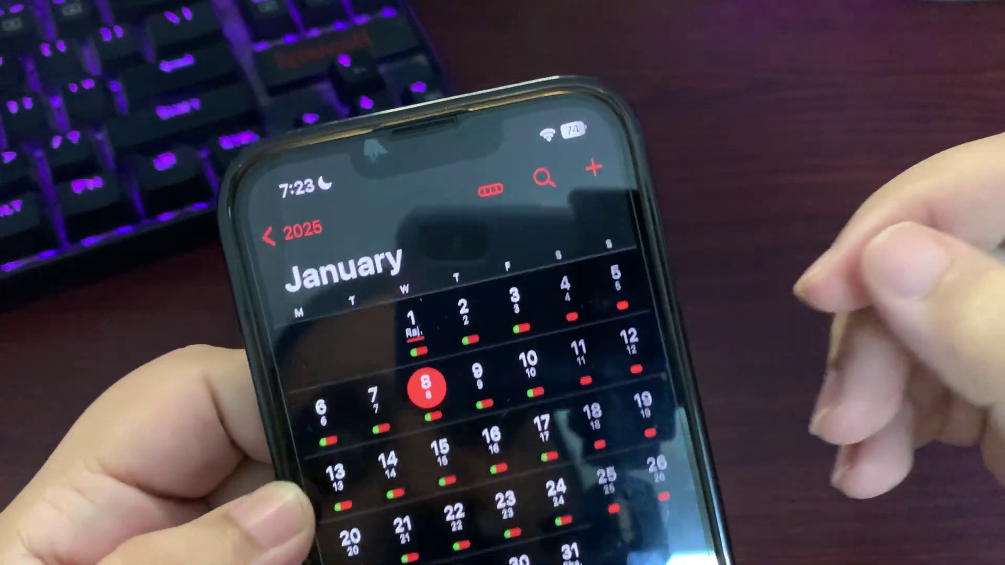